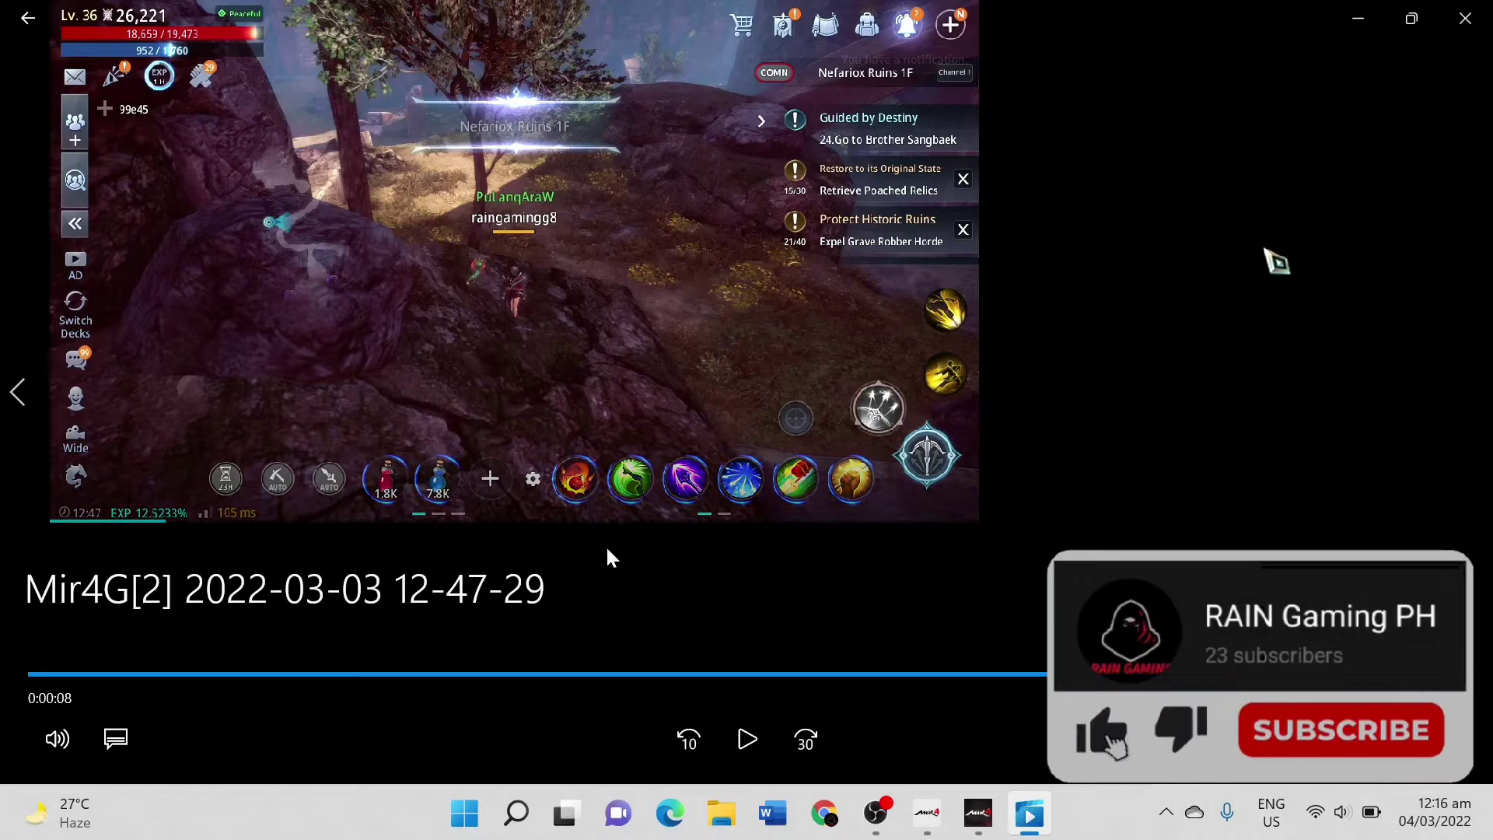
mouse_move(724, 500)
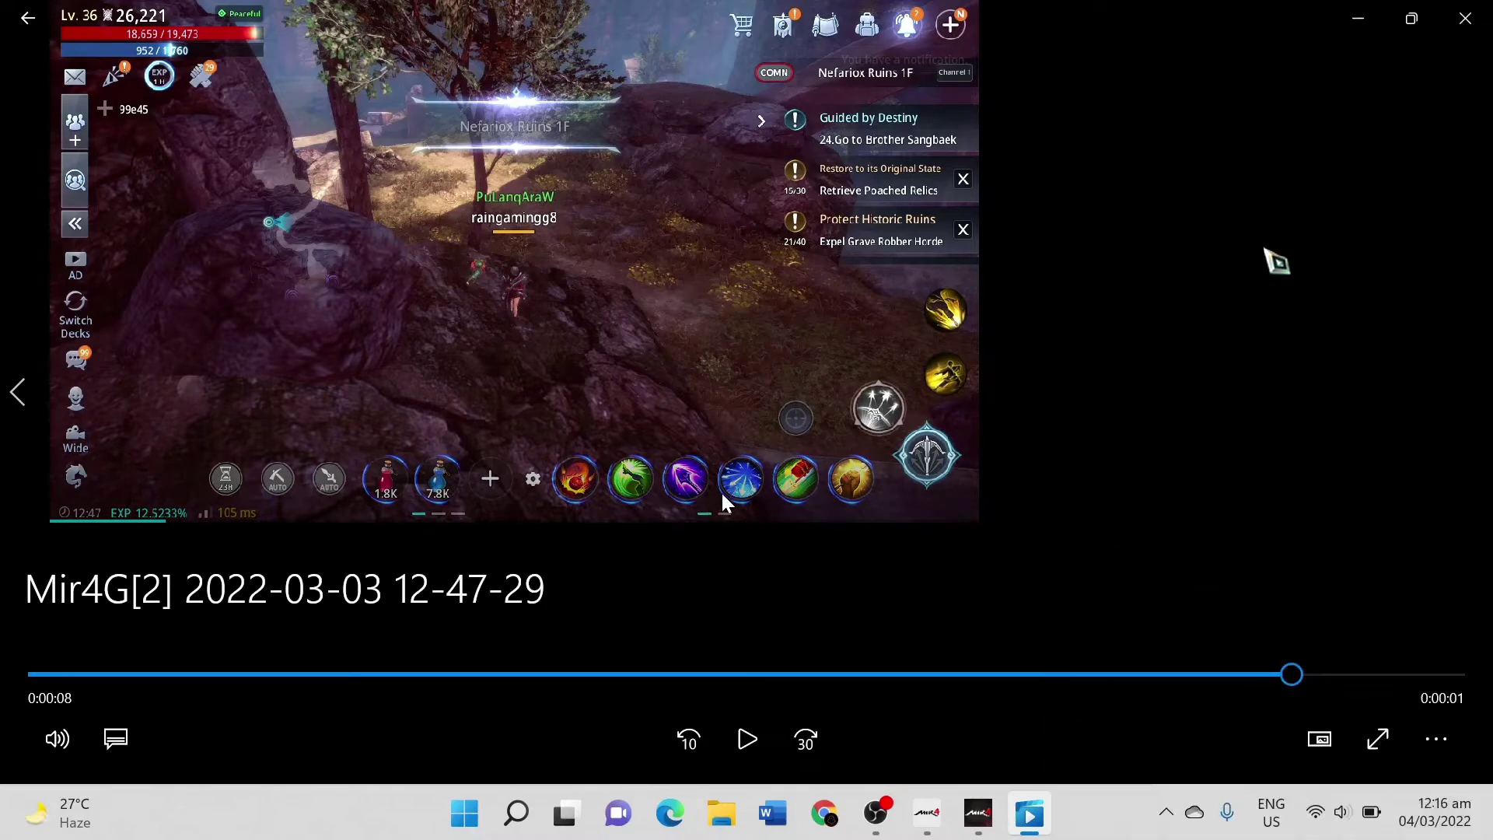
mouse_move(719, 427)
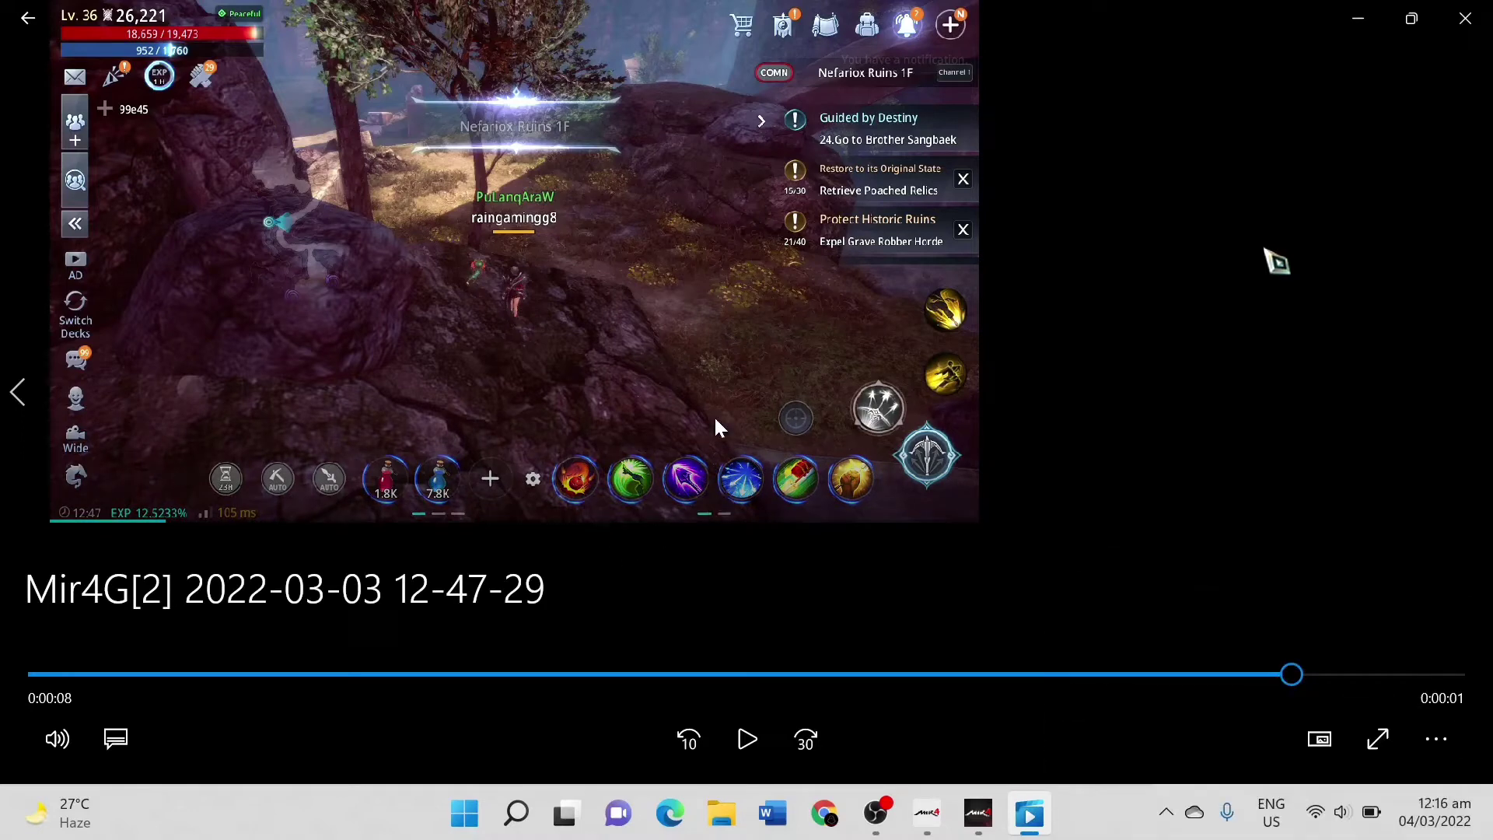
mouse_move(309, 152)
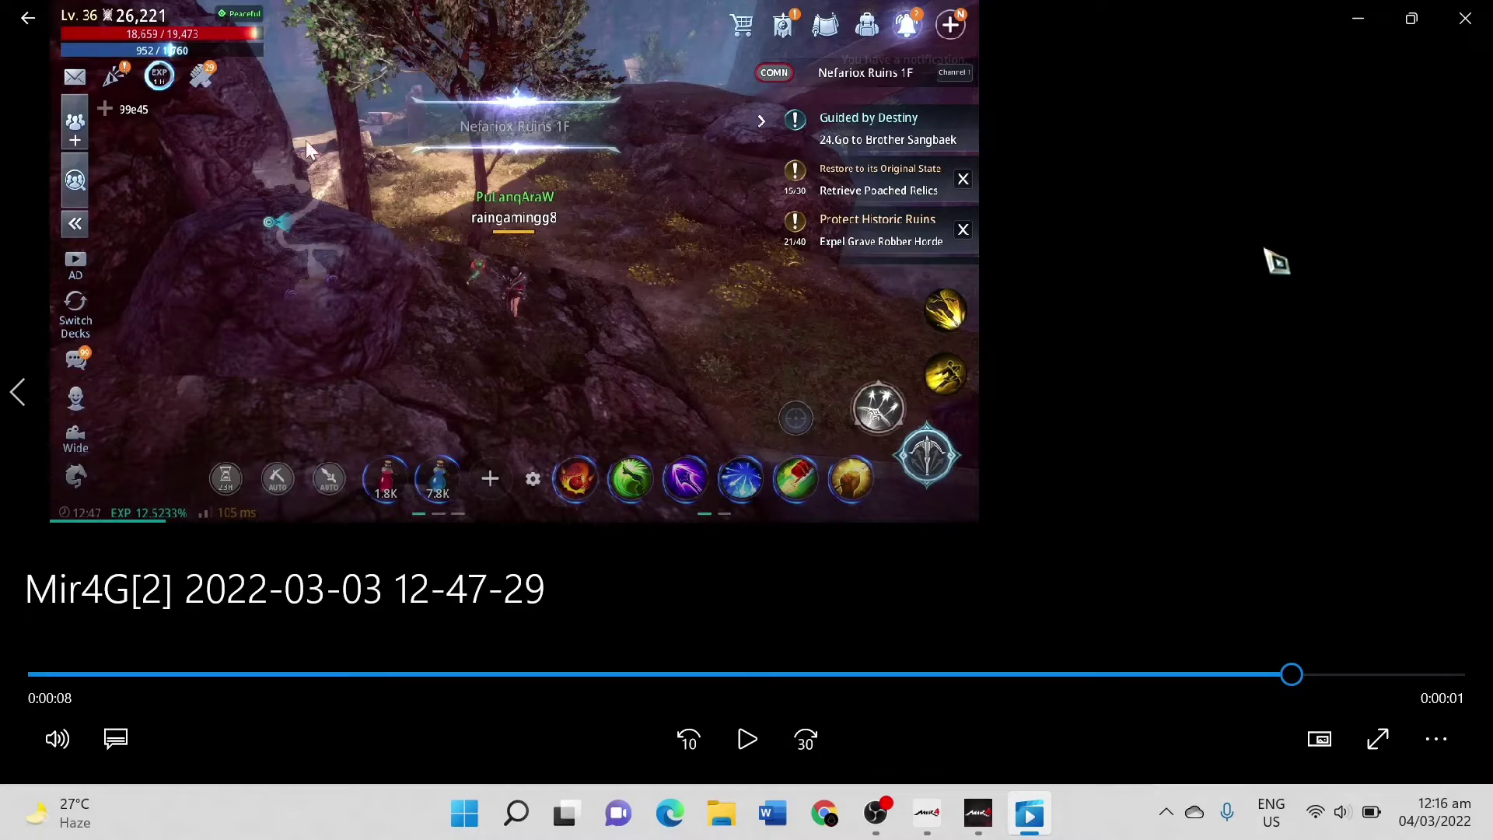
mouse_move(271, 133)
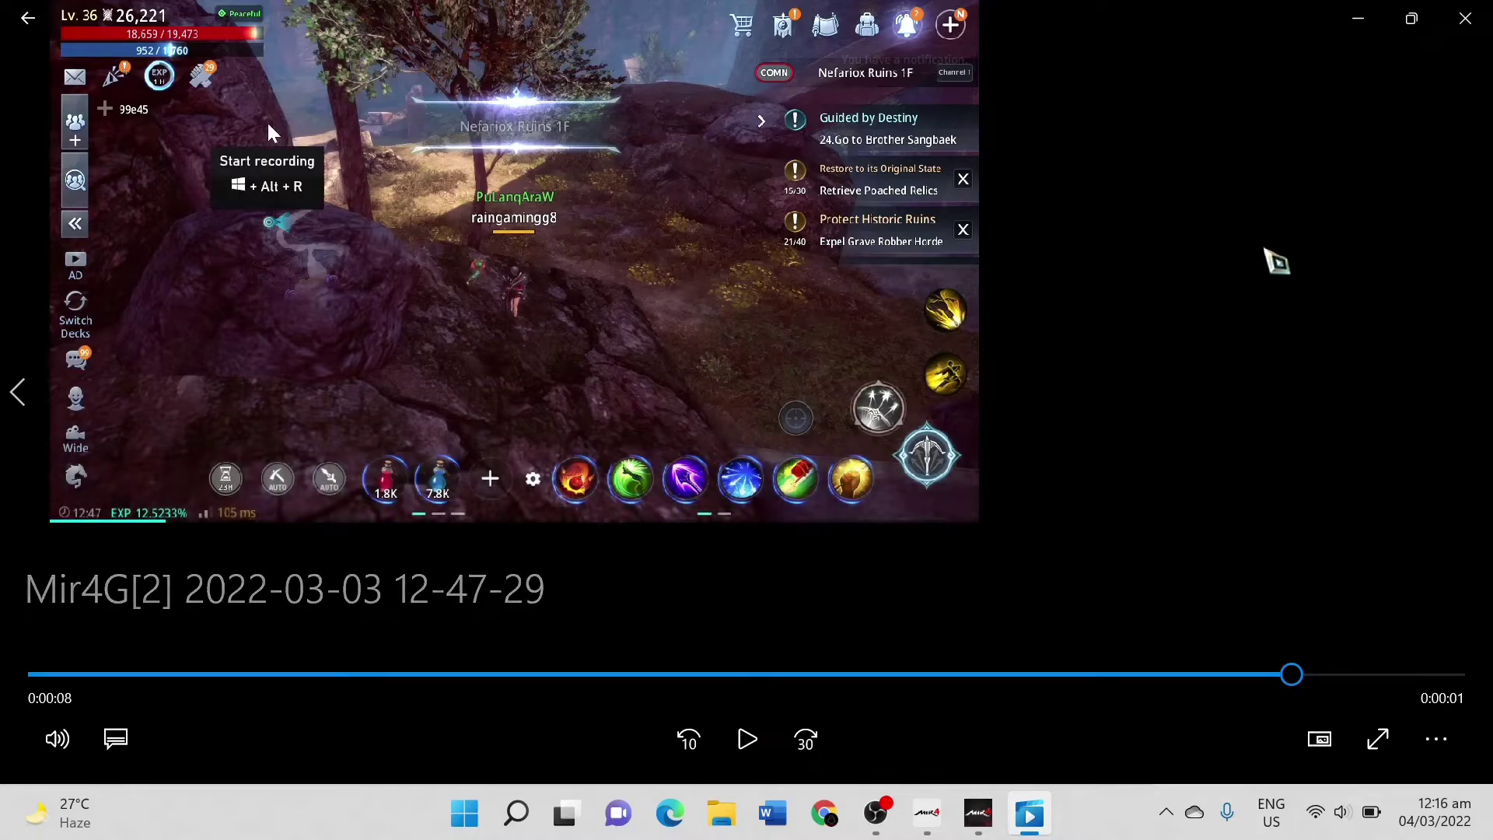
mouse_move(1102, 464)
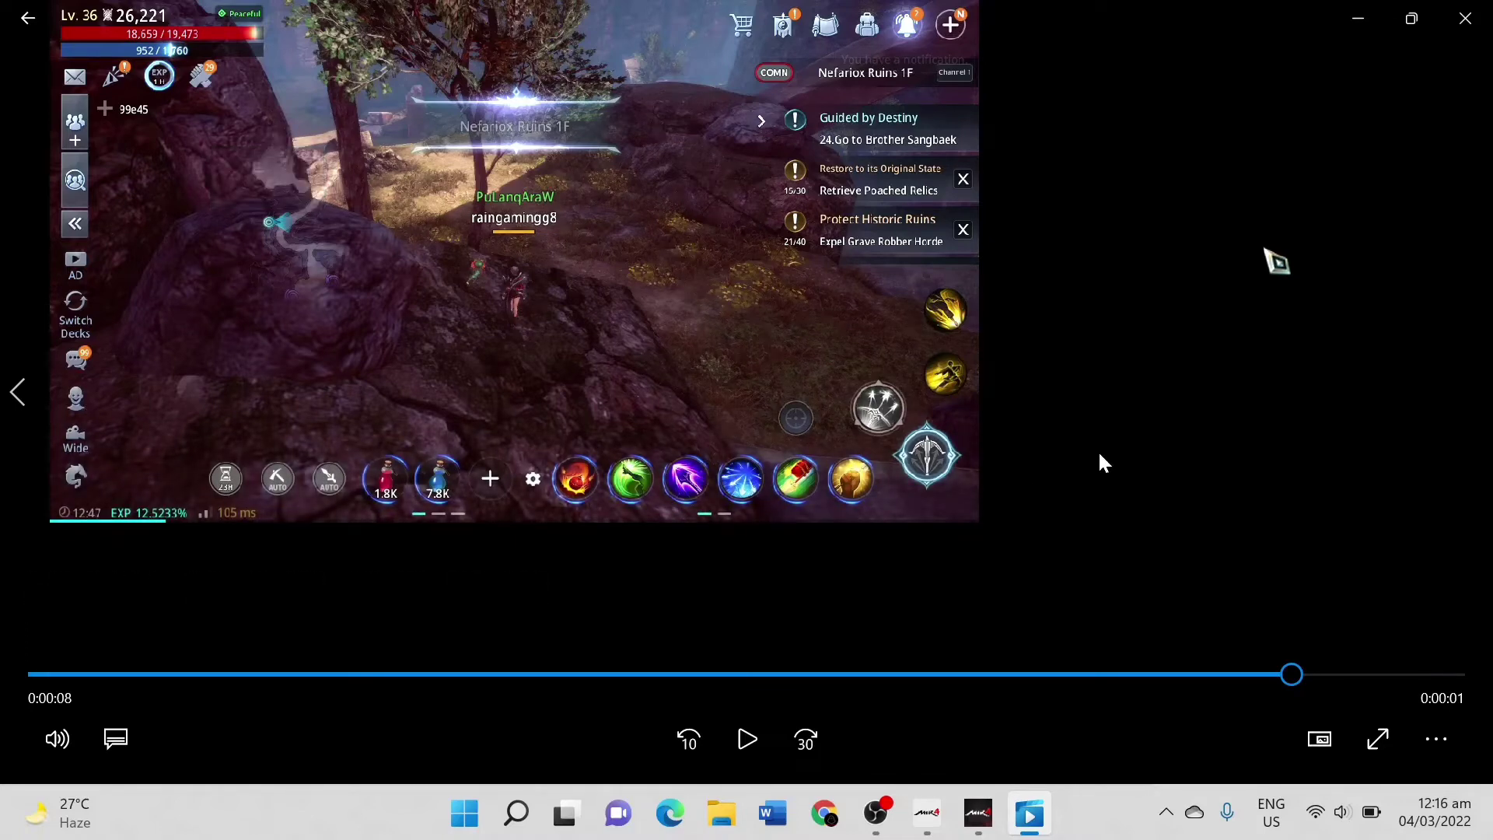
- Lower the Windows display scale from 150% to 100% via Display settings
left_click(517, 813)
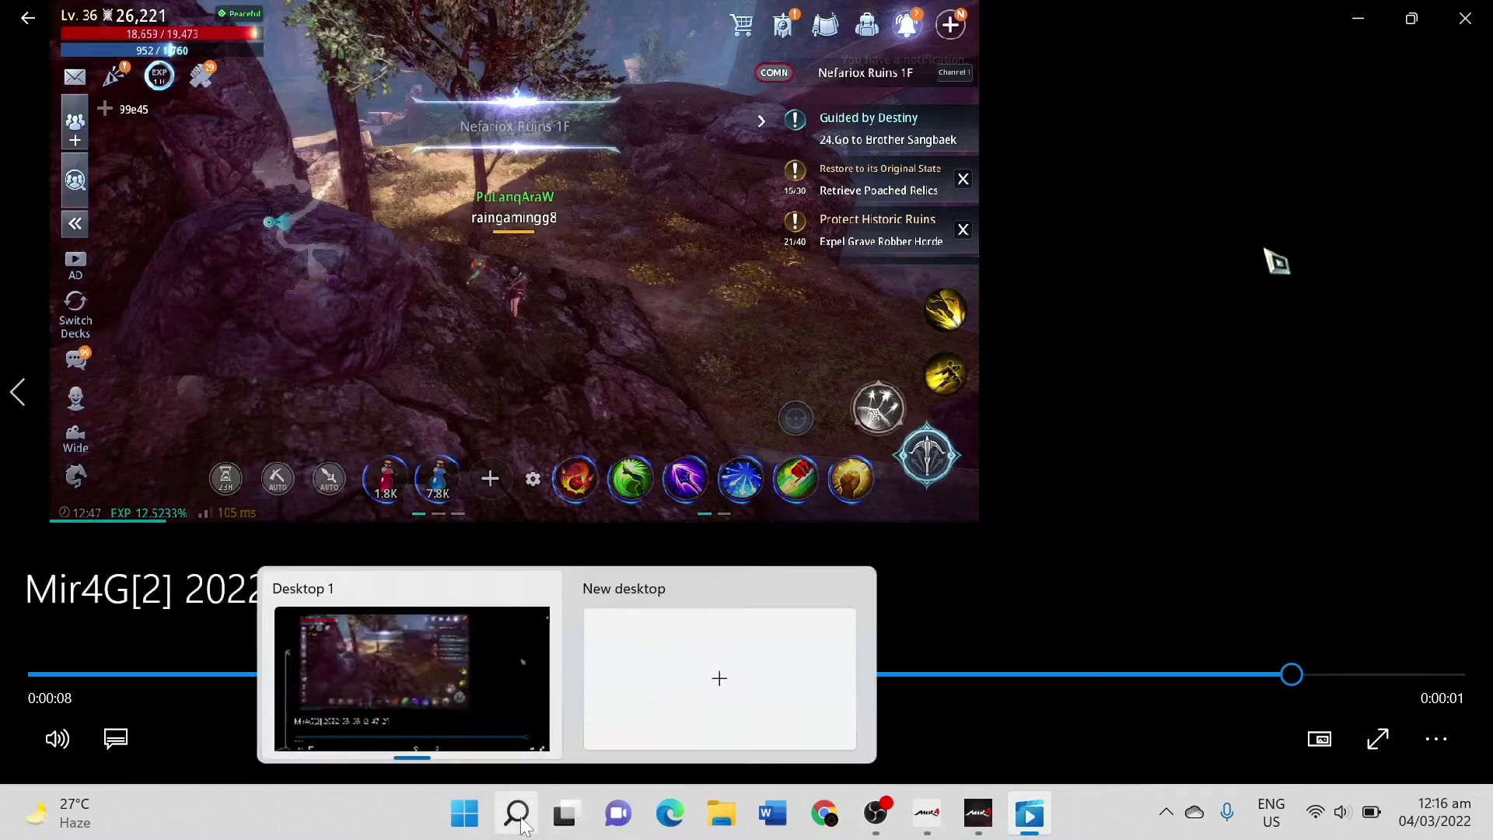
left_click(517, 814)
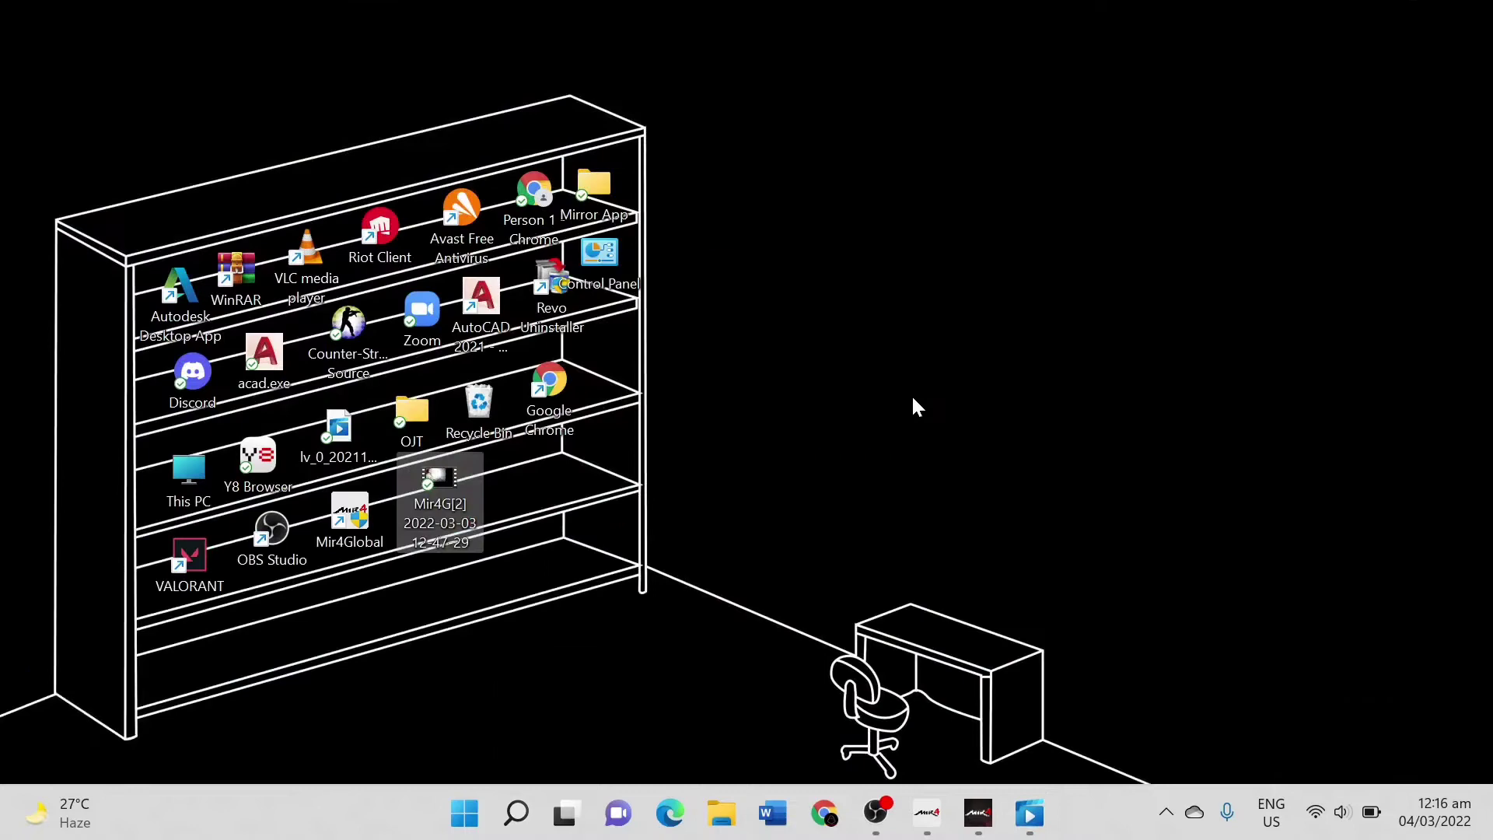
right_click(915, 406)
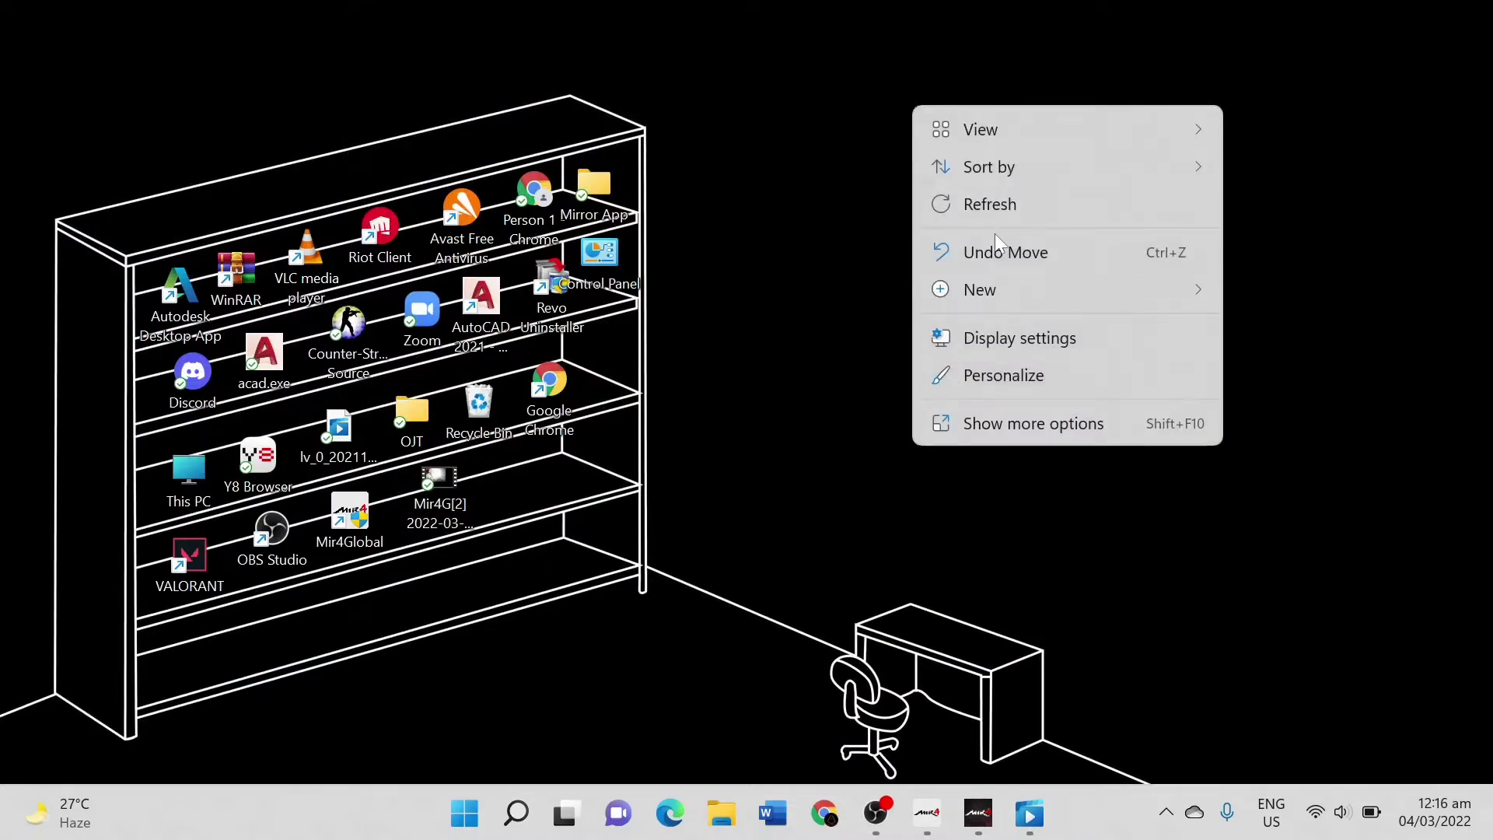
left_click(1019, 336)
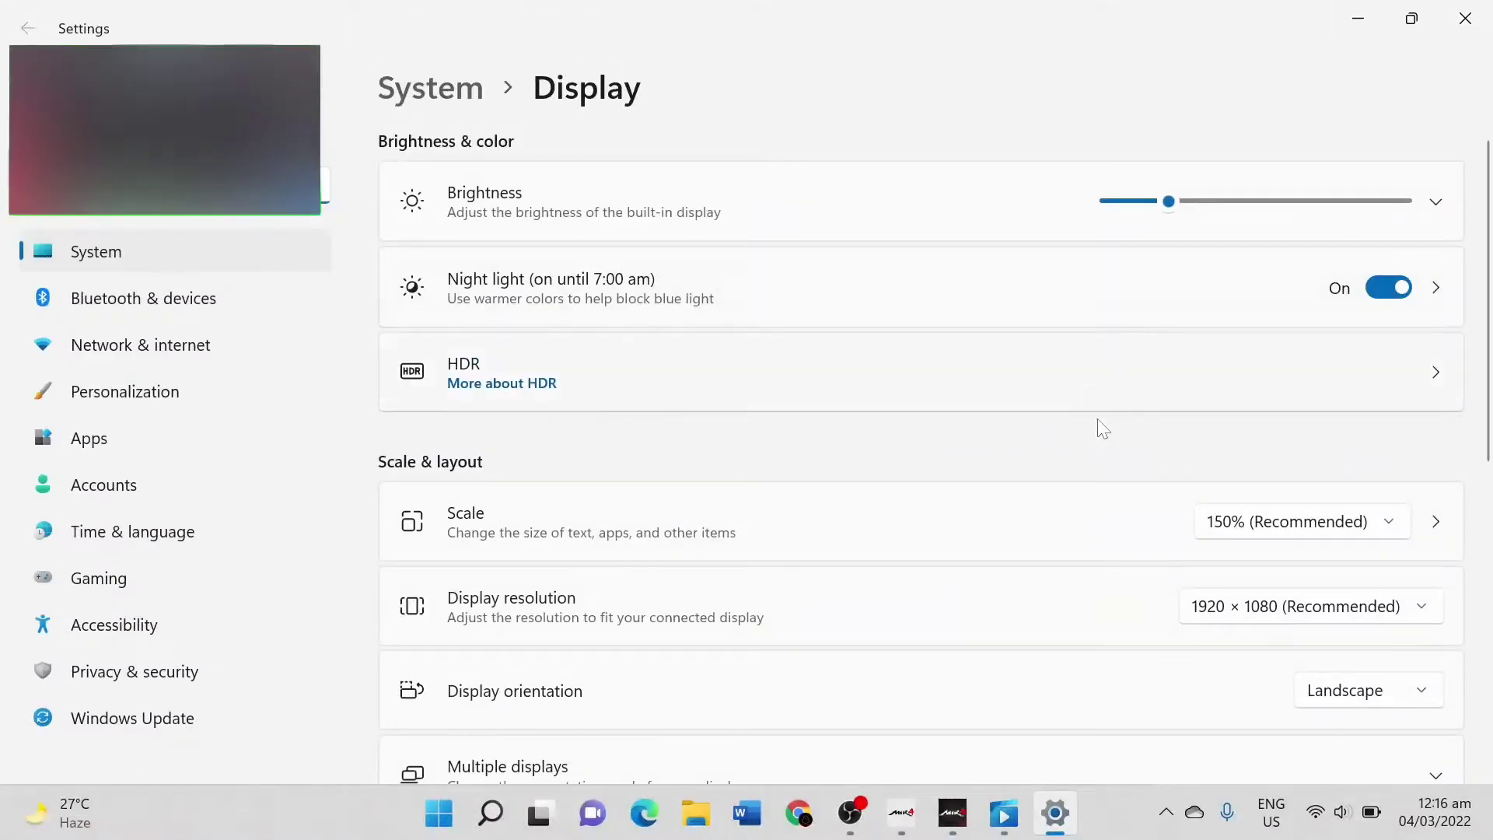
scroll("down", 3)
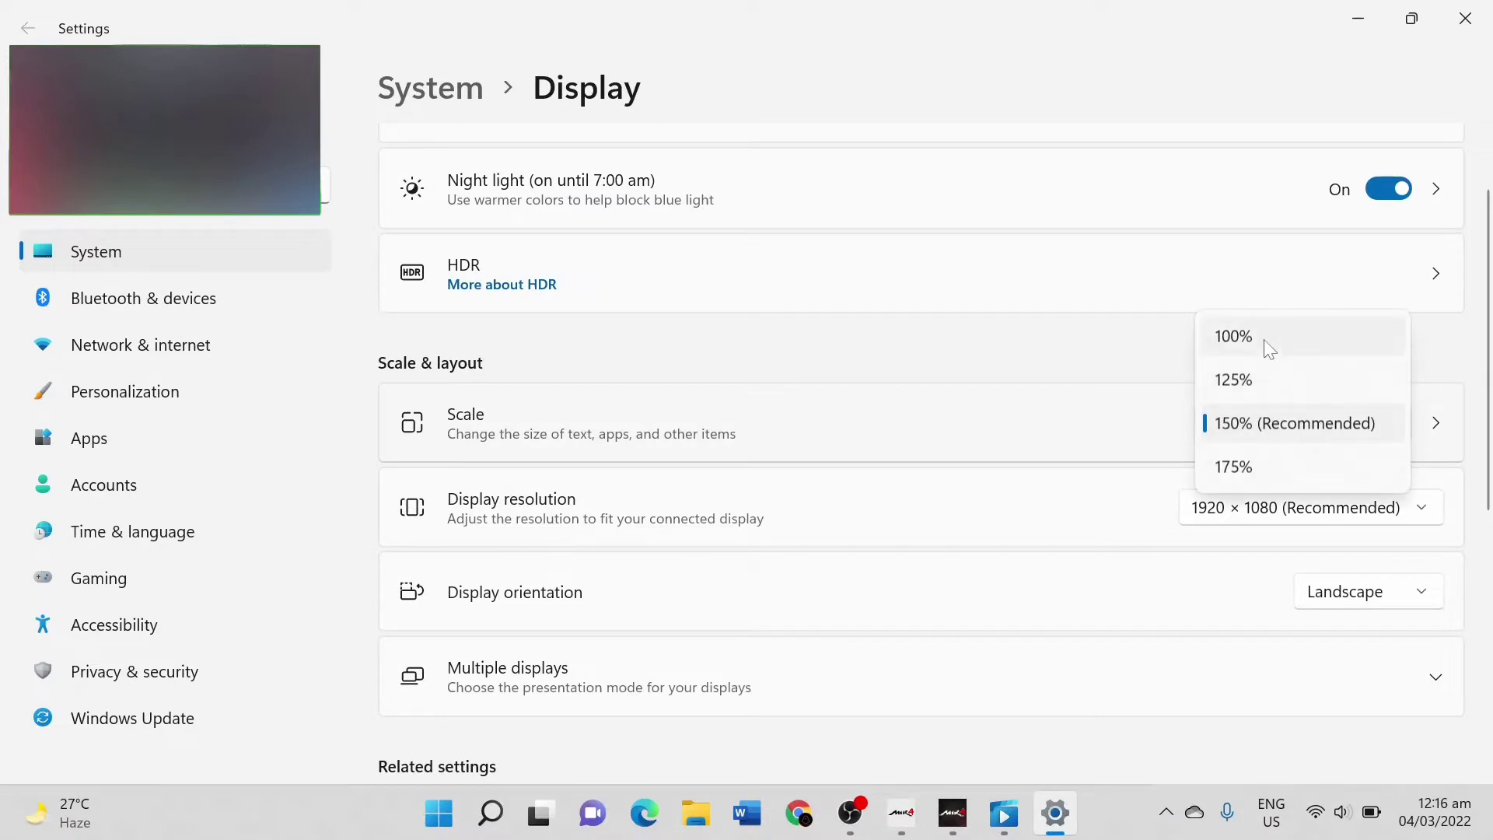
left_click(1232, 335)
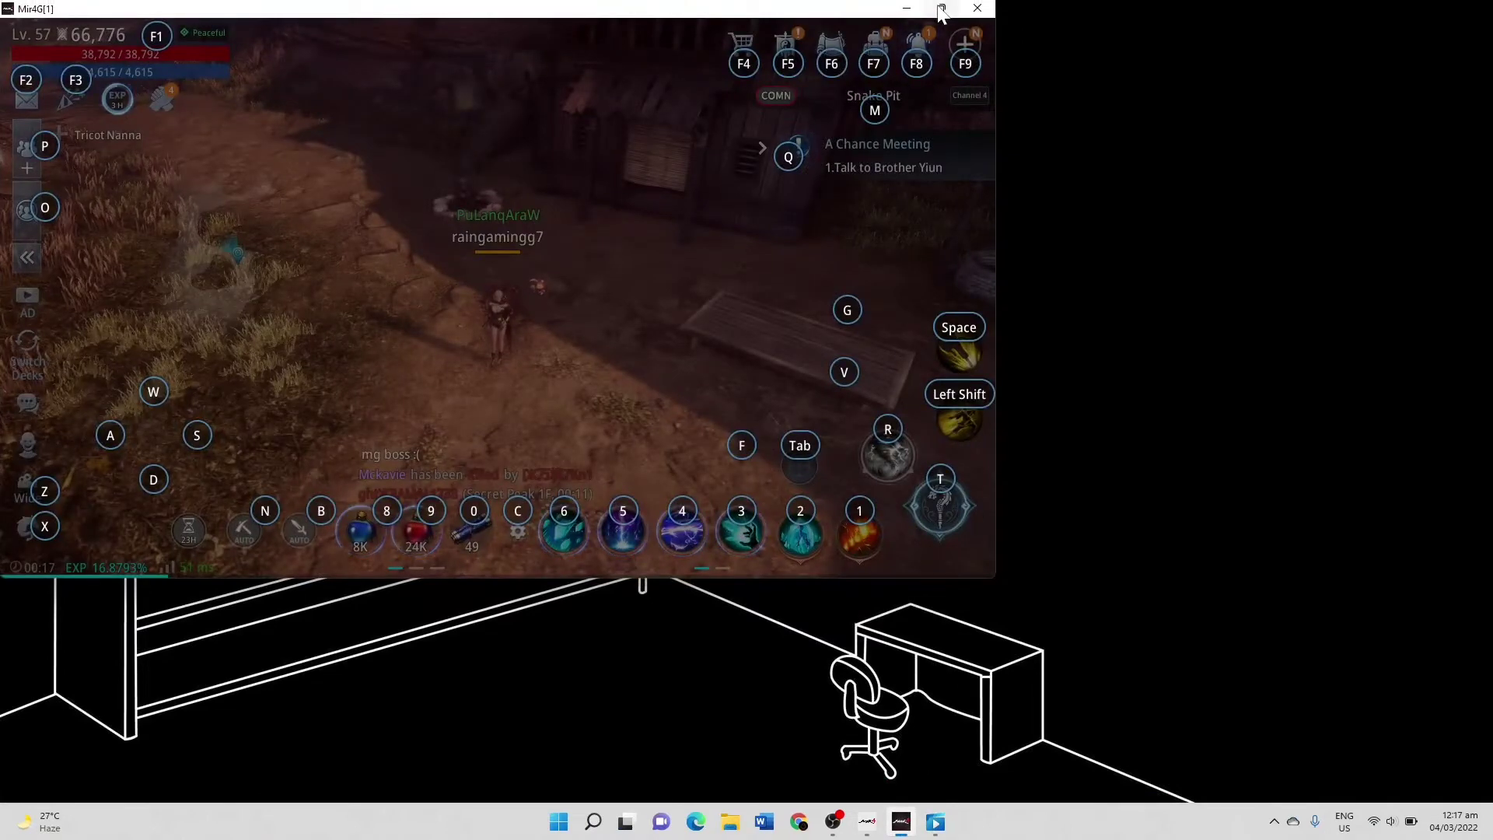
- Exit MIR4 and relaunch game client 1 from the Wemade launcher
left_click(976, 7)
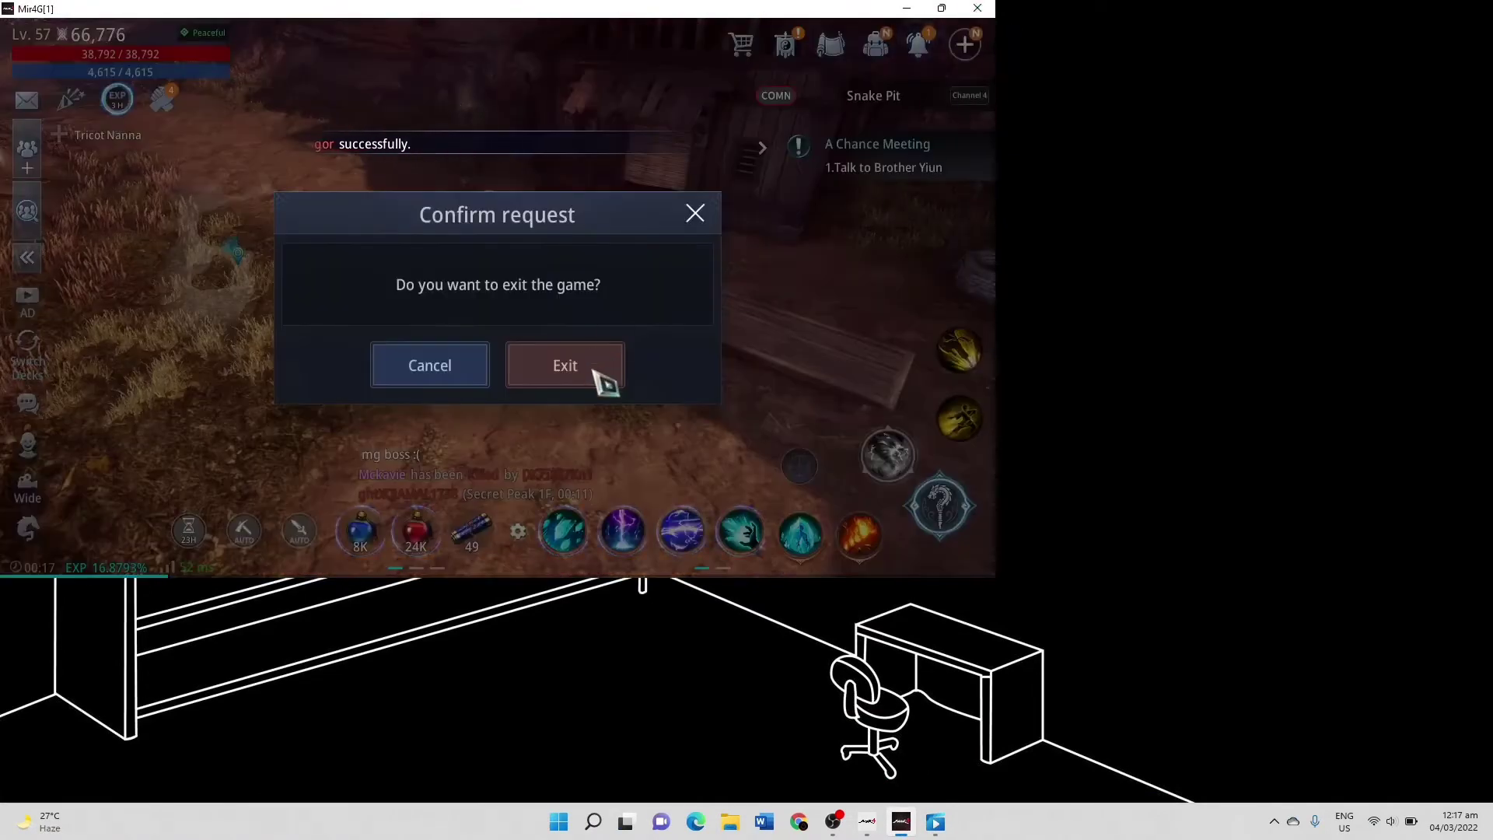
left_click(565, 364)
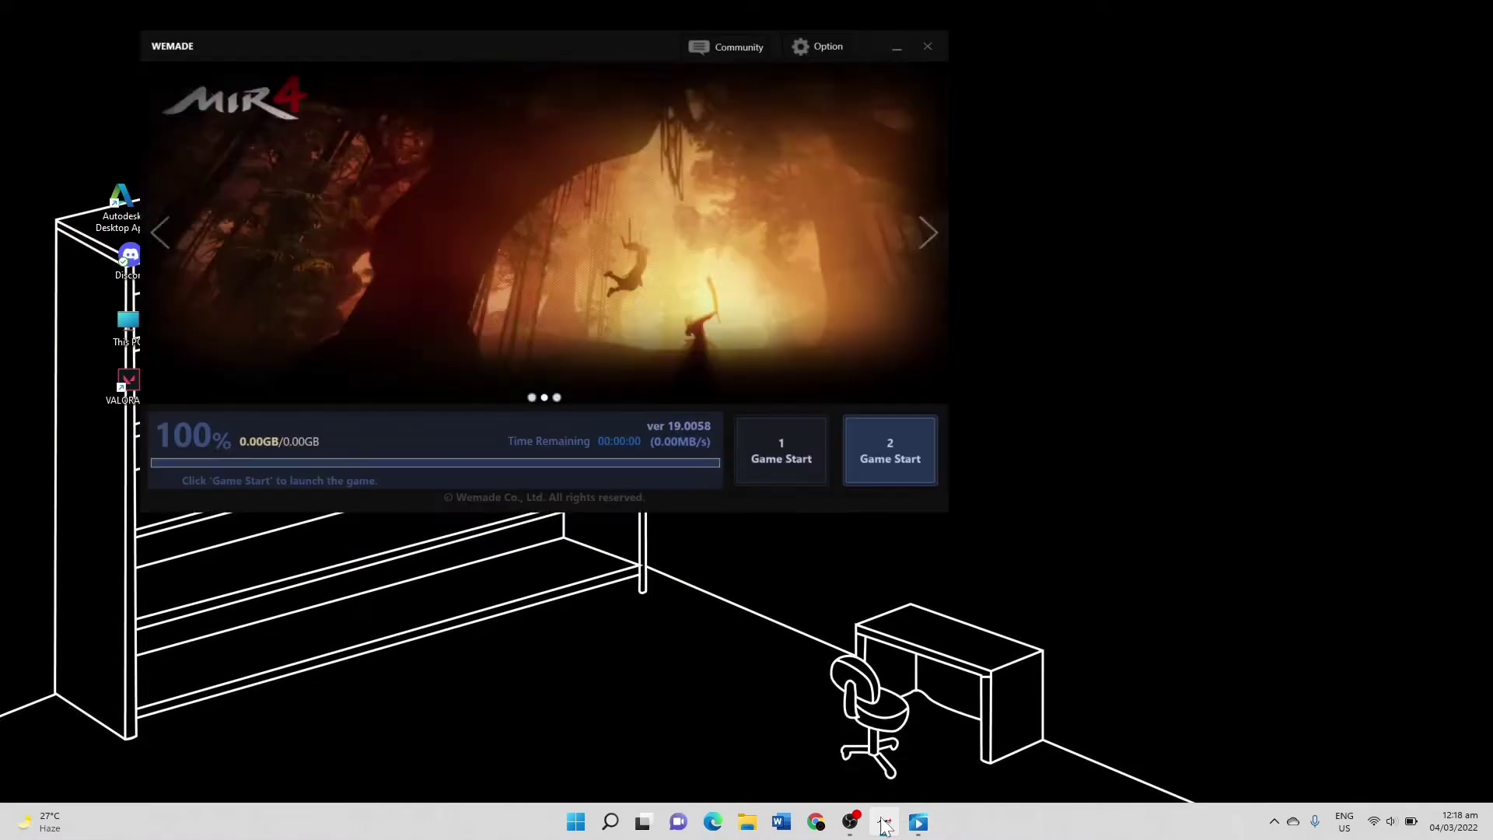
left_click(781, 450)
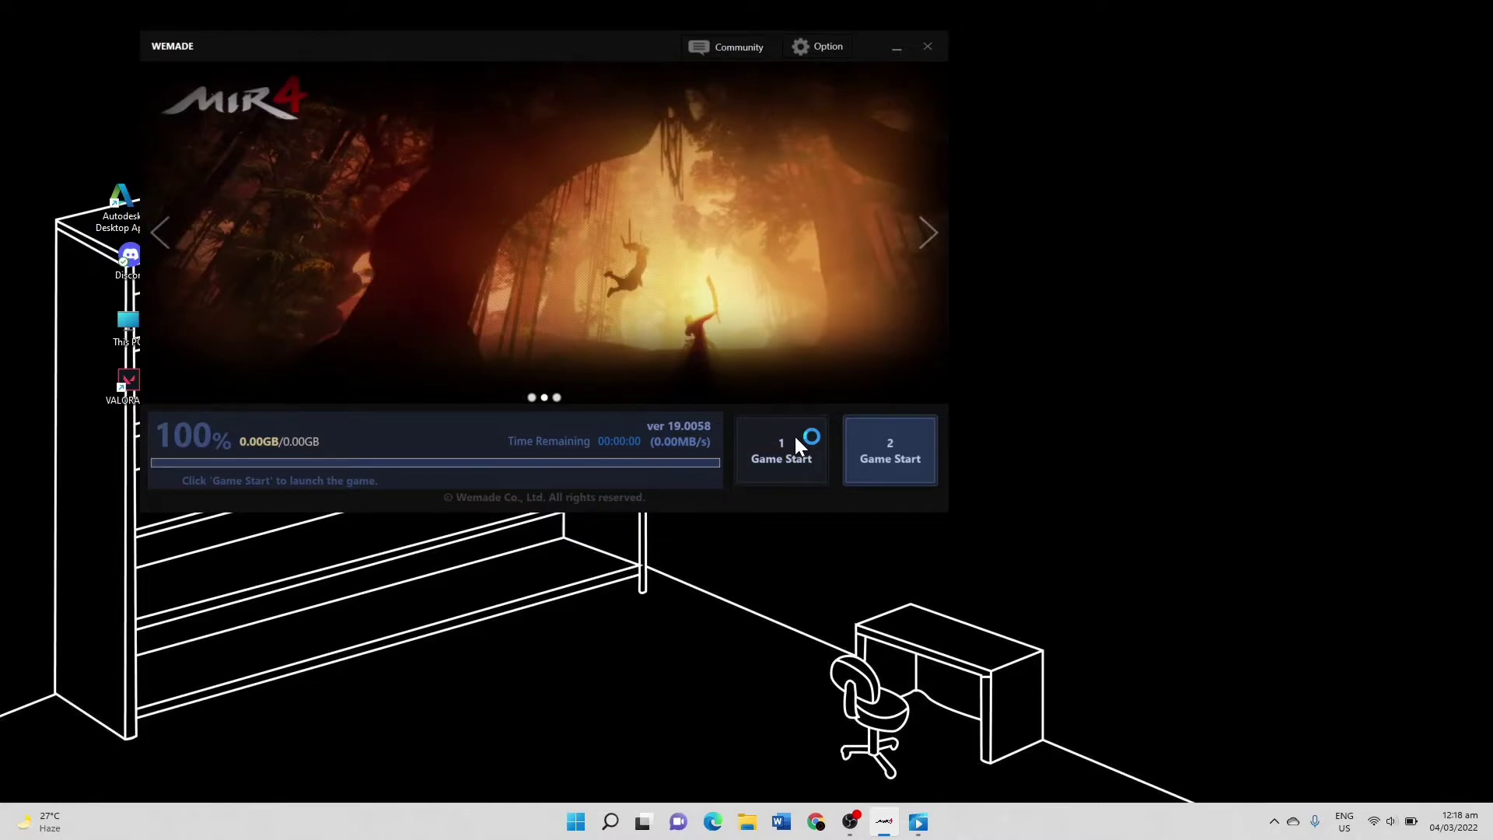
mouse_move(1069, 495)
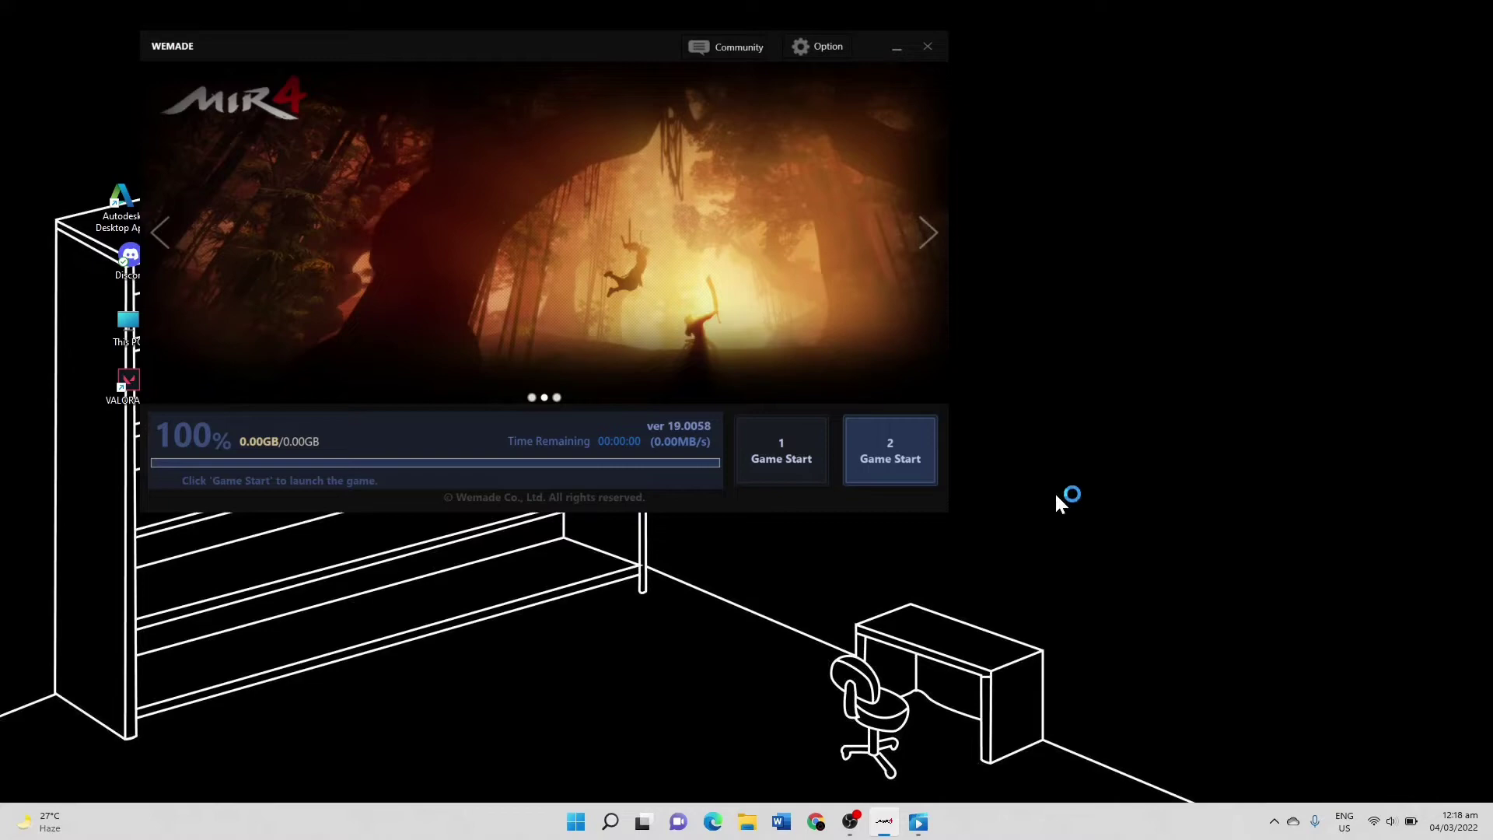
mouse_move(1062, 473)
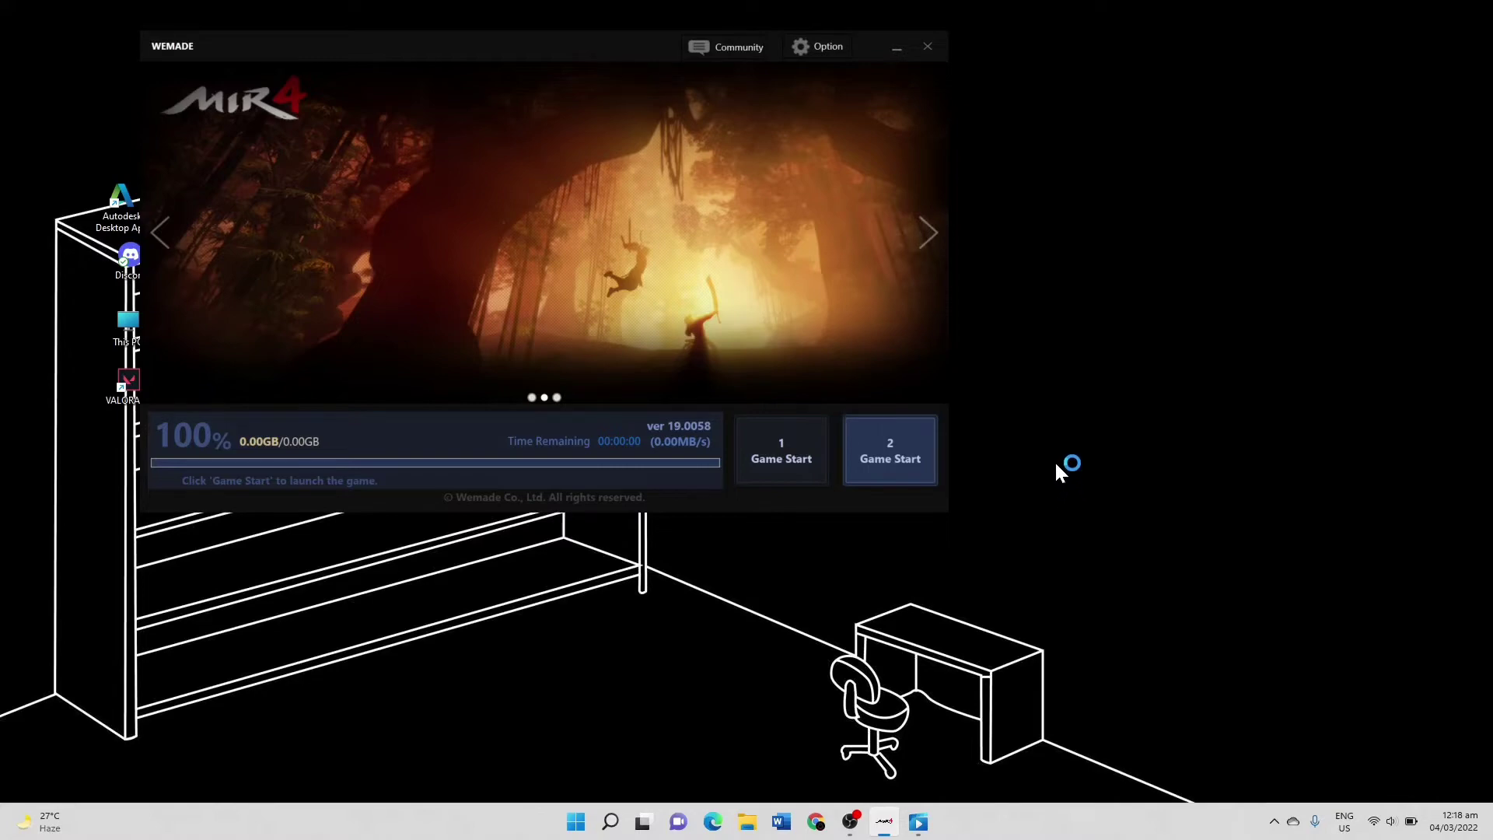
left_click(889, 457)
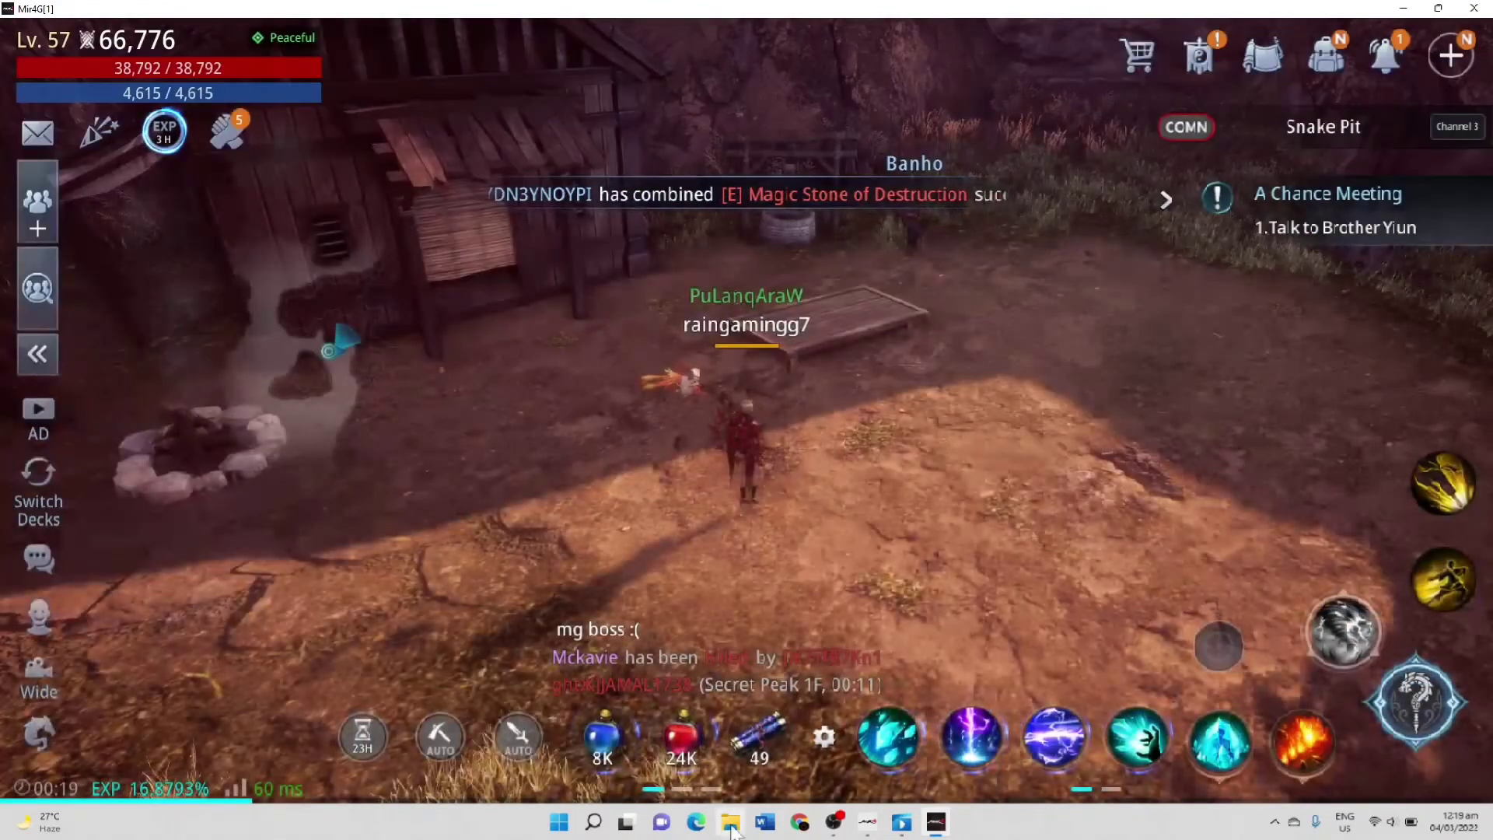
- Play the latest Mir4G recording from the Videos > Captures folder
left_click(730, 822)
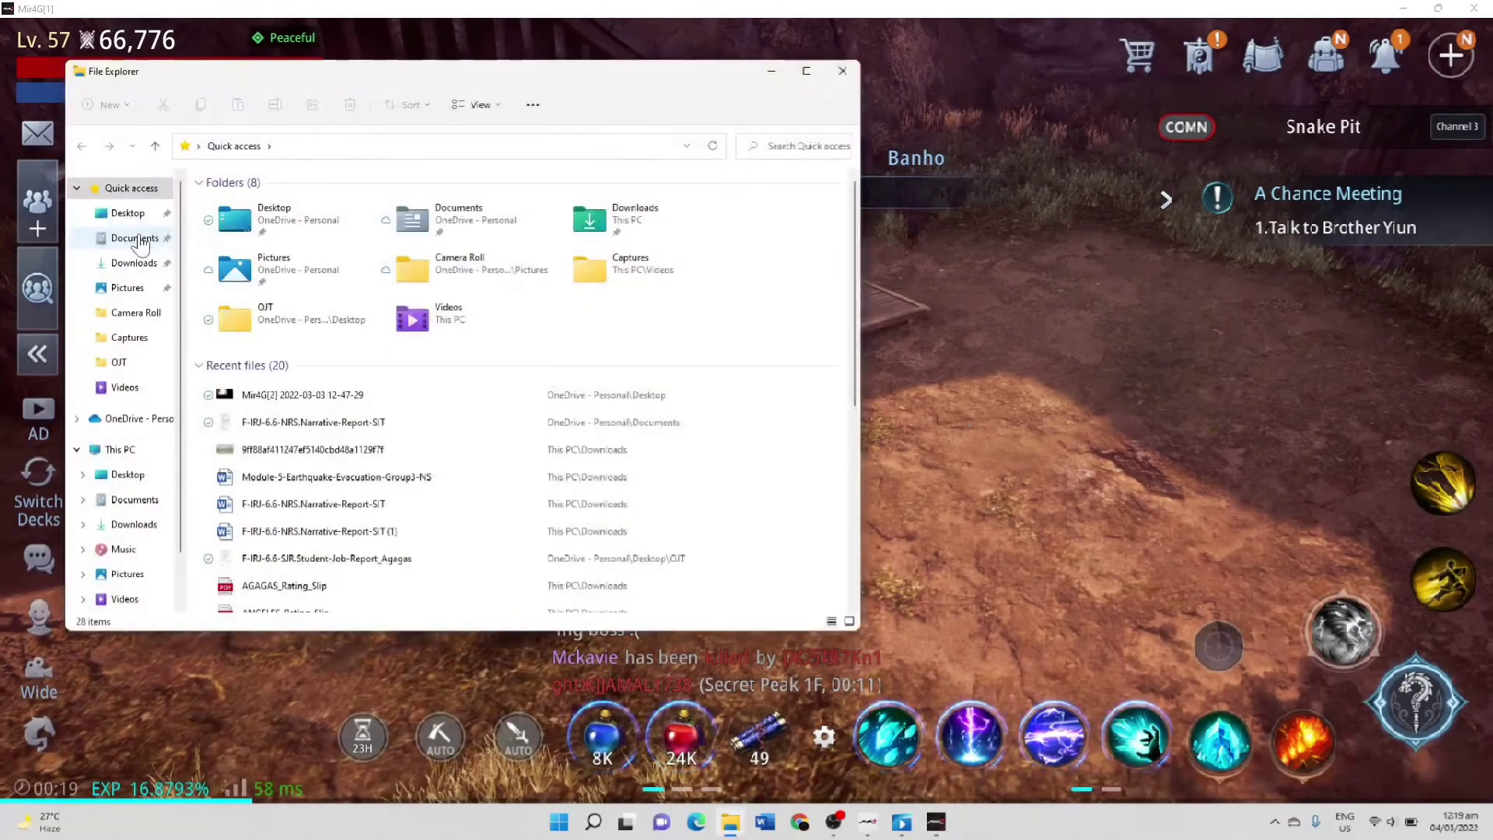
left_click(135, 237)
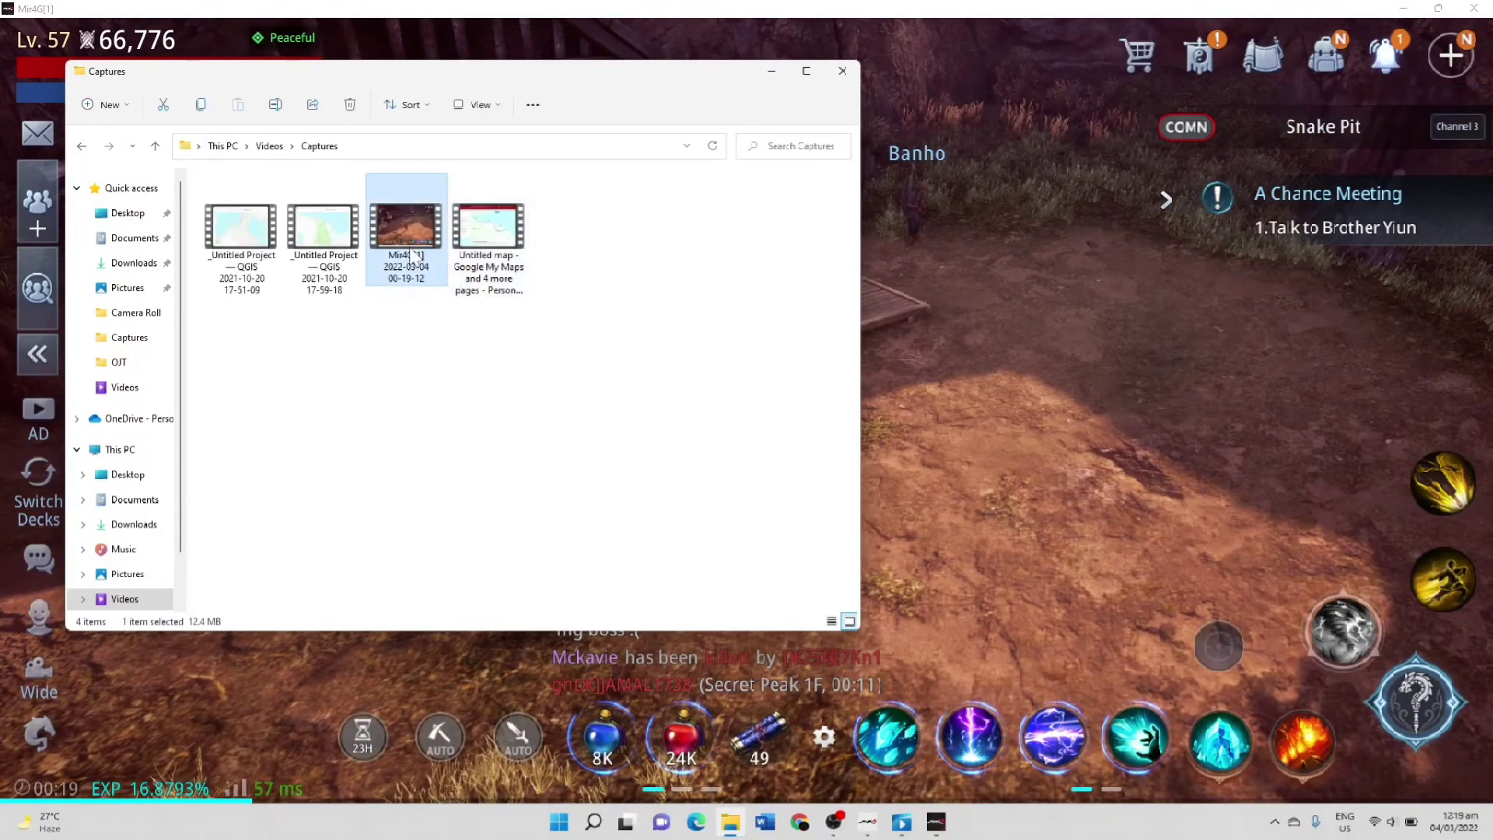
double_click(406, 224)
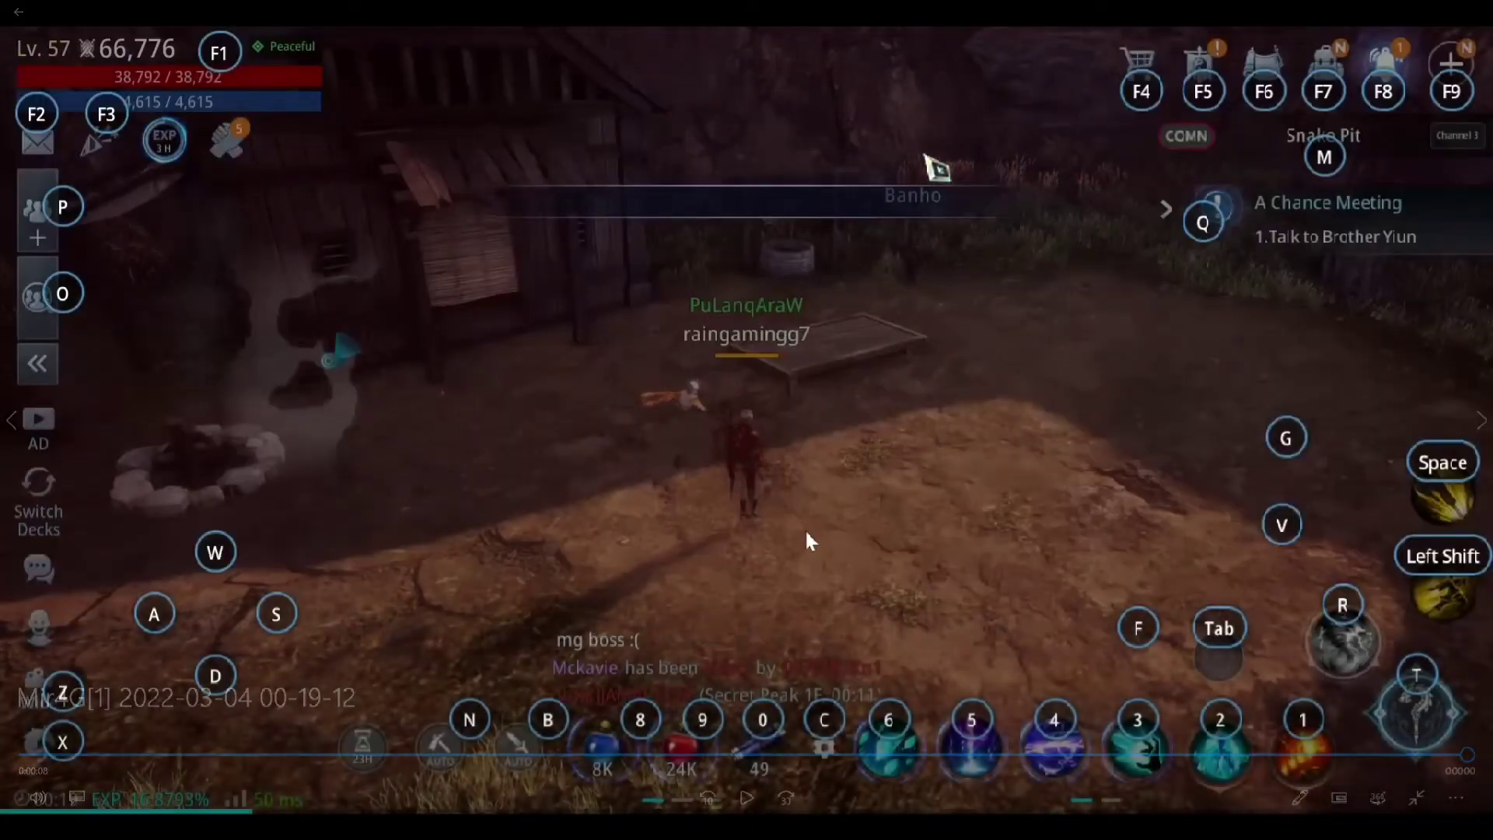
mouse_move(873, 422)
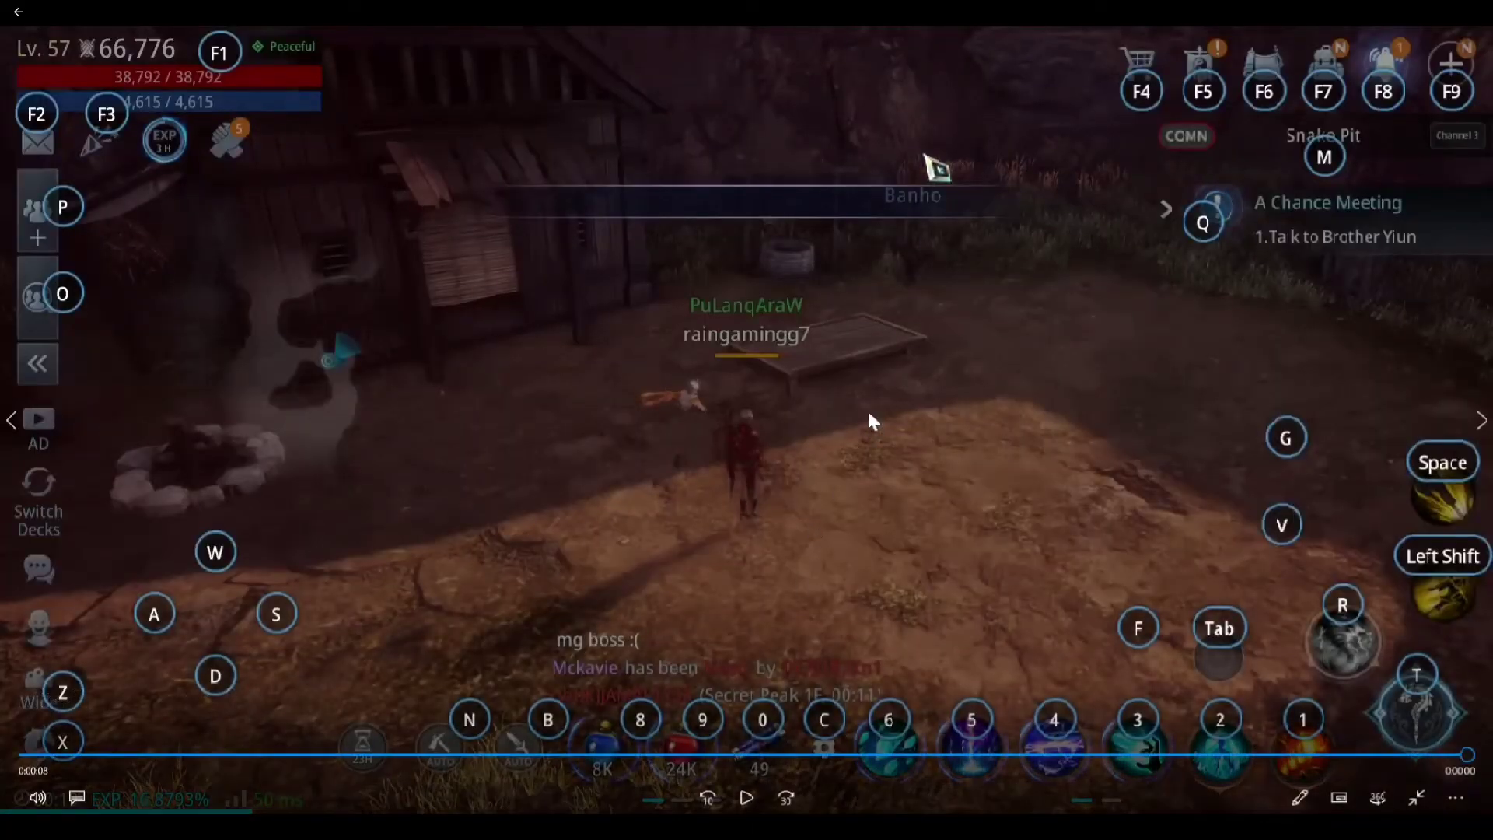